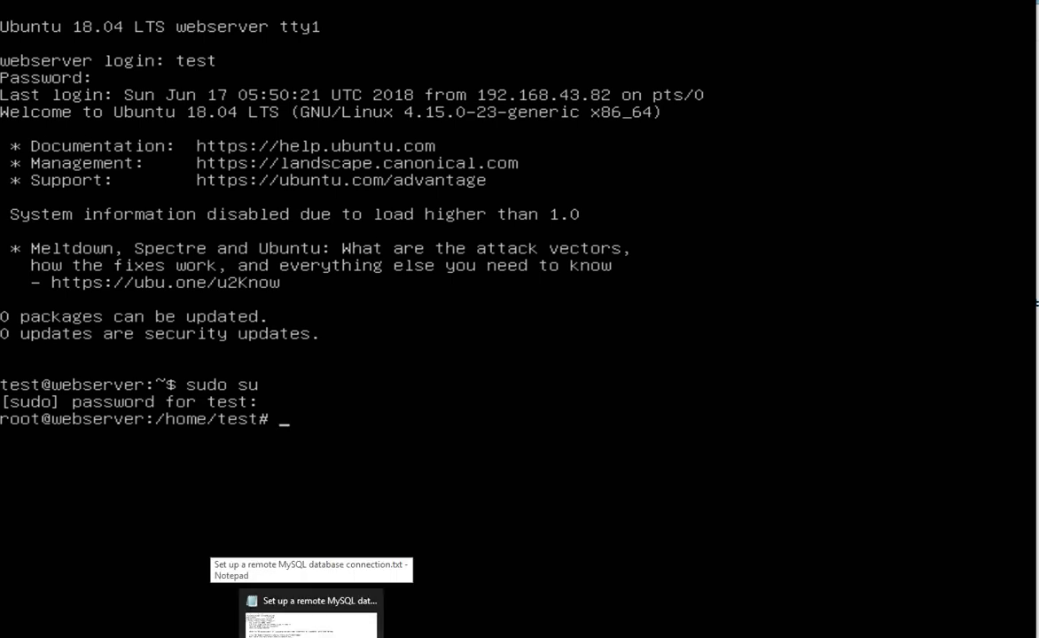
# Launch nano on /etc/mysql/mysql.conf.d/mysqld.cnf from the root shell, completing the name with Tab.
pyautogui.click(310, 620)
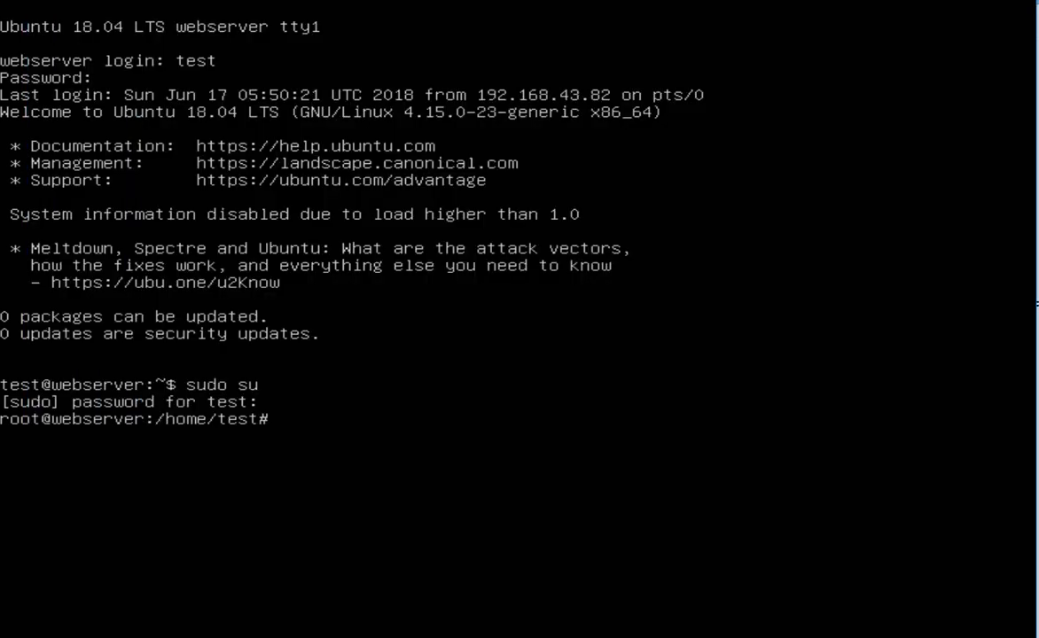
pyautogui.write('nano')
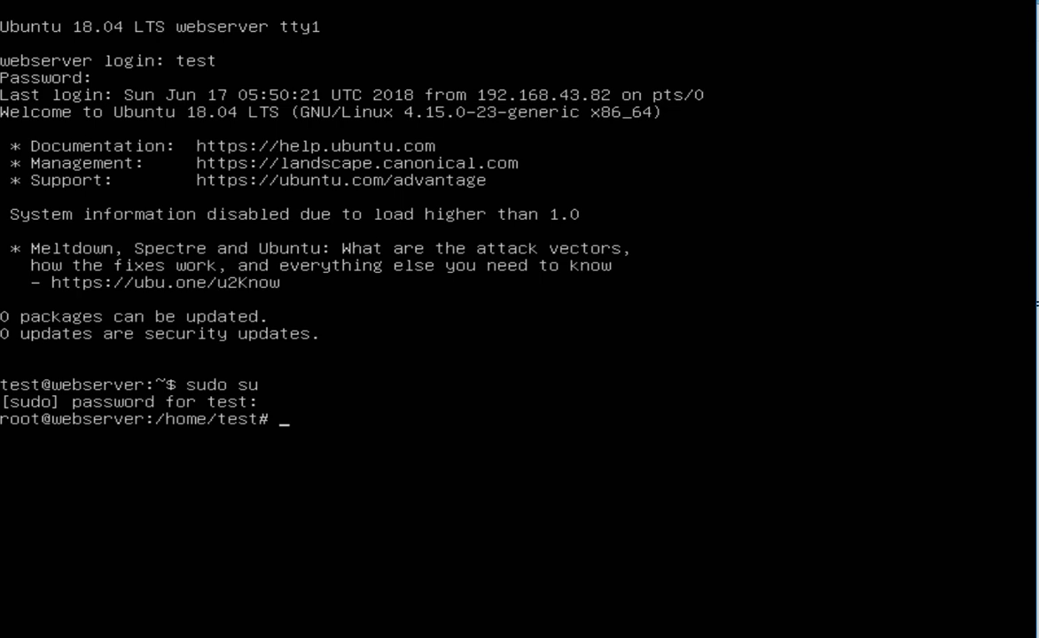
pyautogui.write('n')
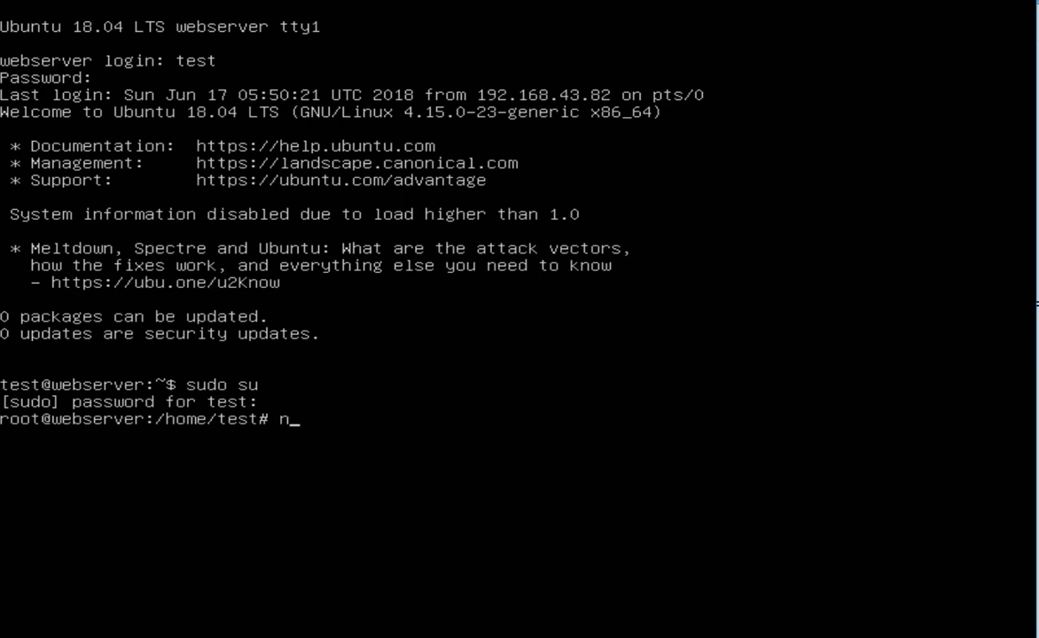
pyautogui.write('ano /etc/')
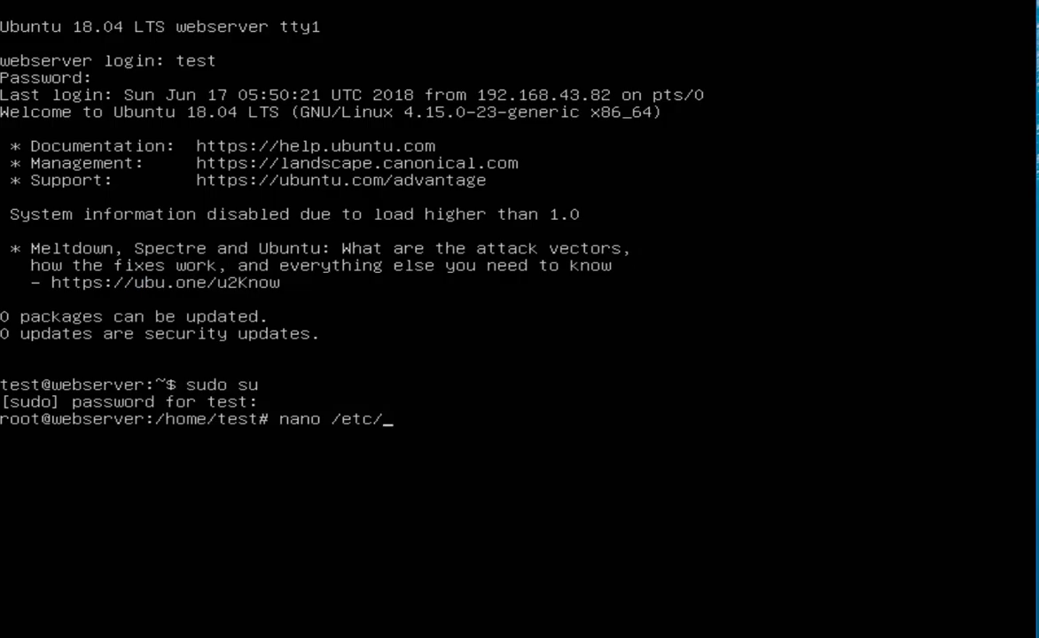
pyautogui.write('m')
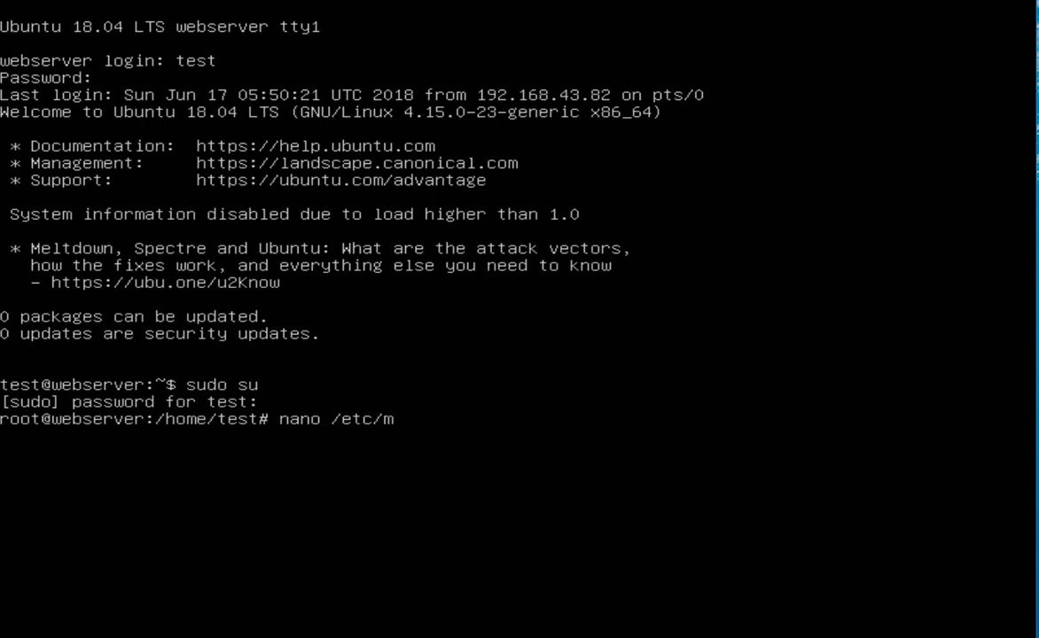
pyautogui.write('ysql/m')
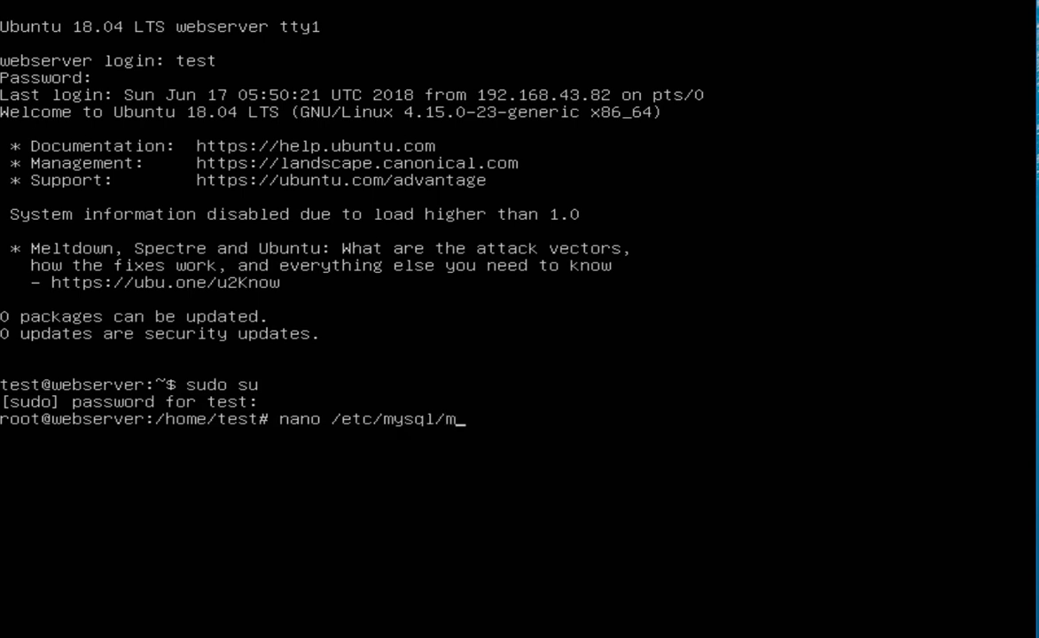
pyautogui.write('ysql.c')
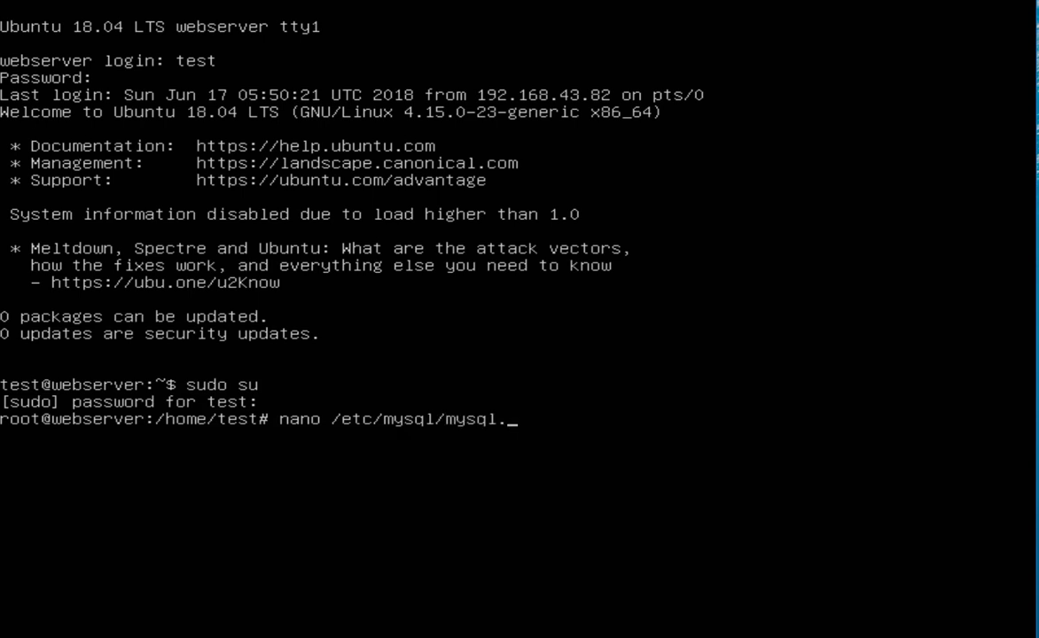
pyautogui.write('d')
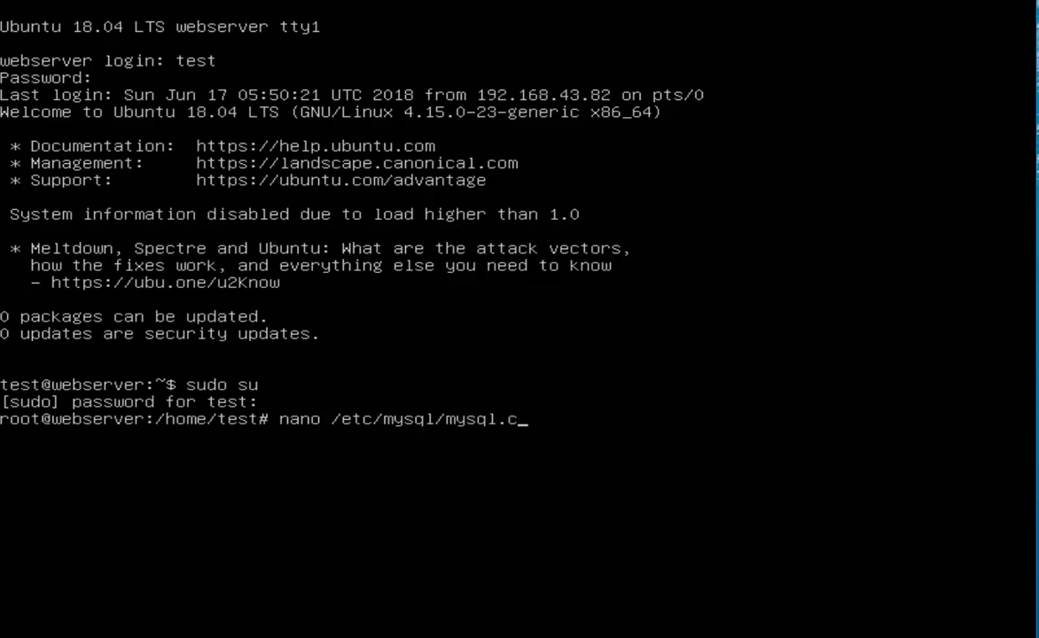
pyautogui.write('onf.d/mysqld')
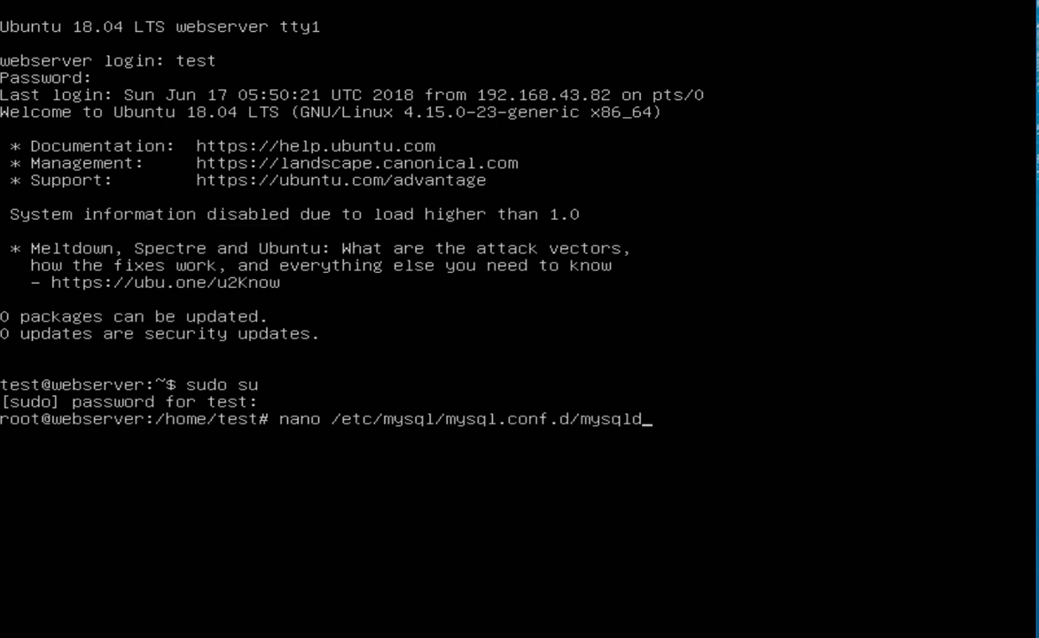
pyautogui.press('Tab')
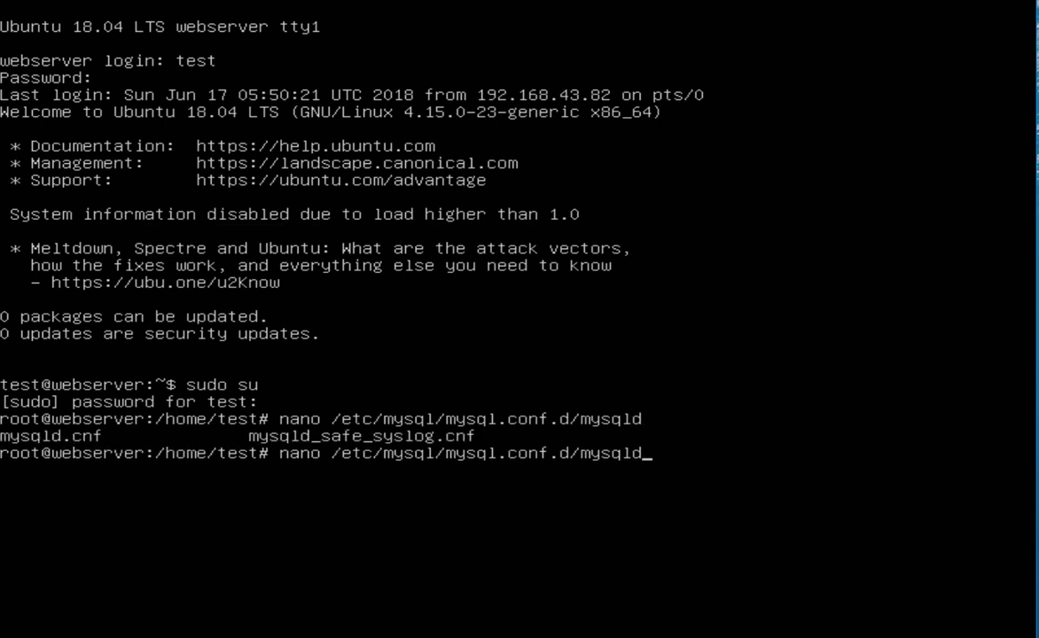
pyautogui.write('.')
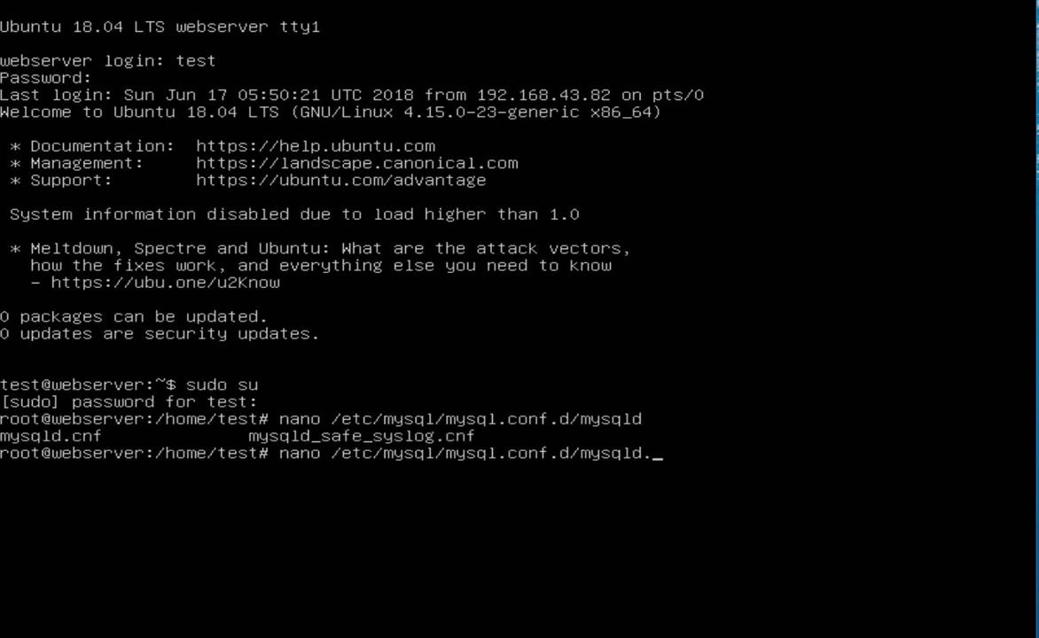
pyautogui.press('Return')
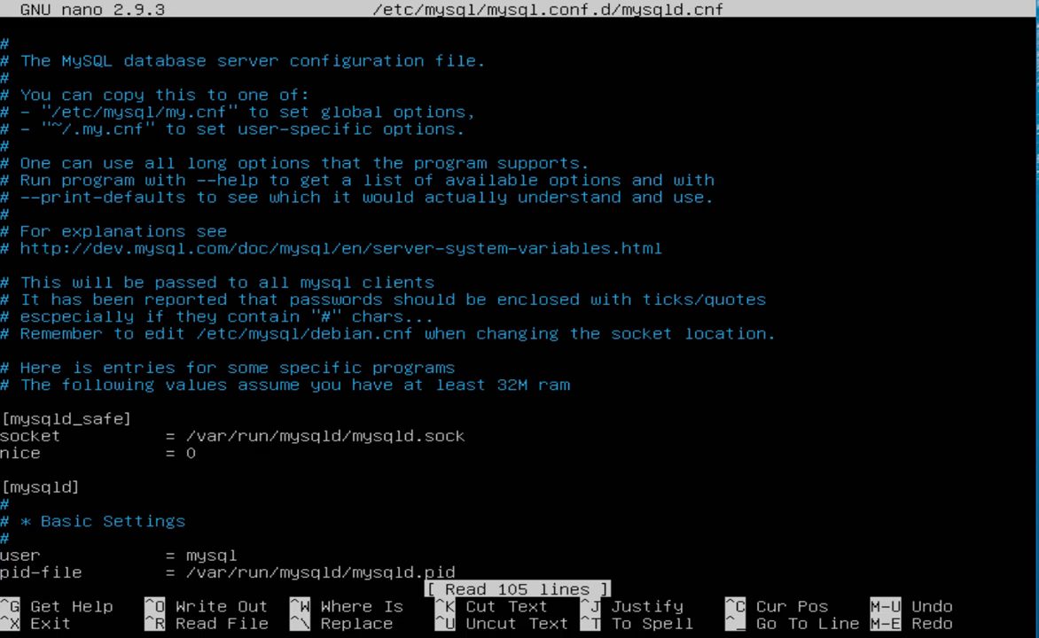
# Locate the bind-address line and remove the old 127.0.0.1 loopback value.
pyautogui.scroll(-3)
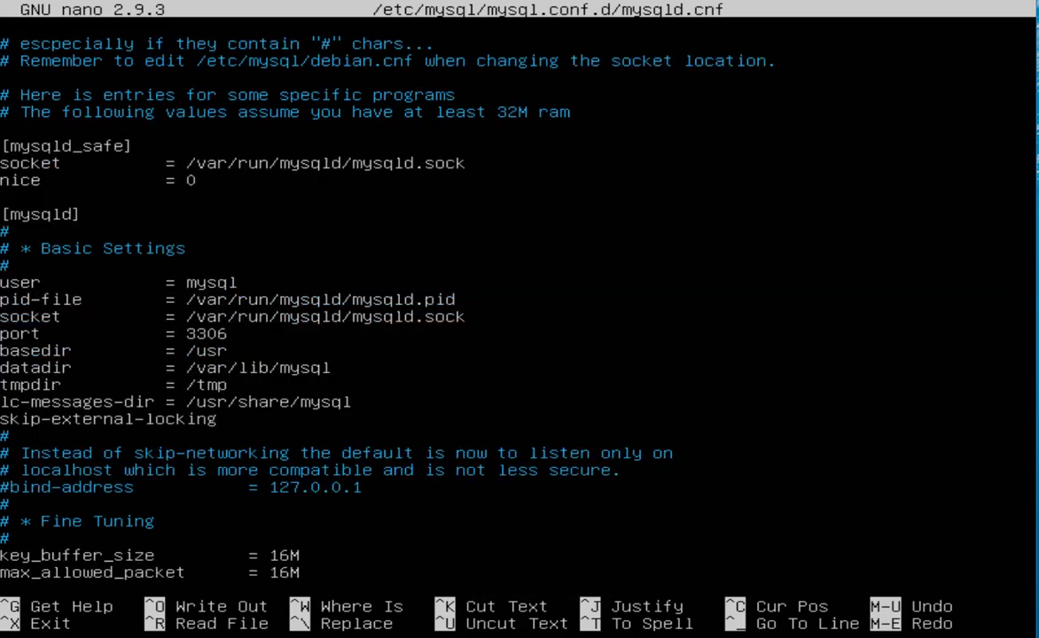
pyautogui.scroll(-3)
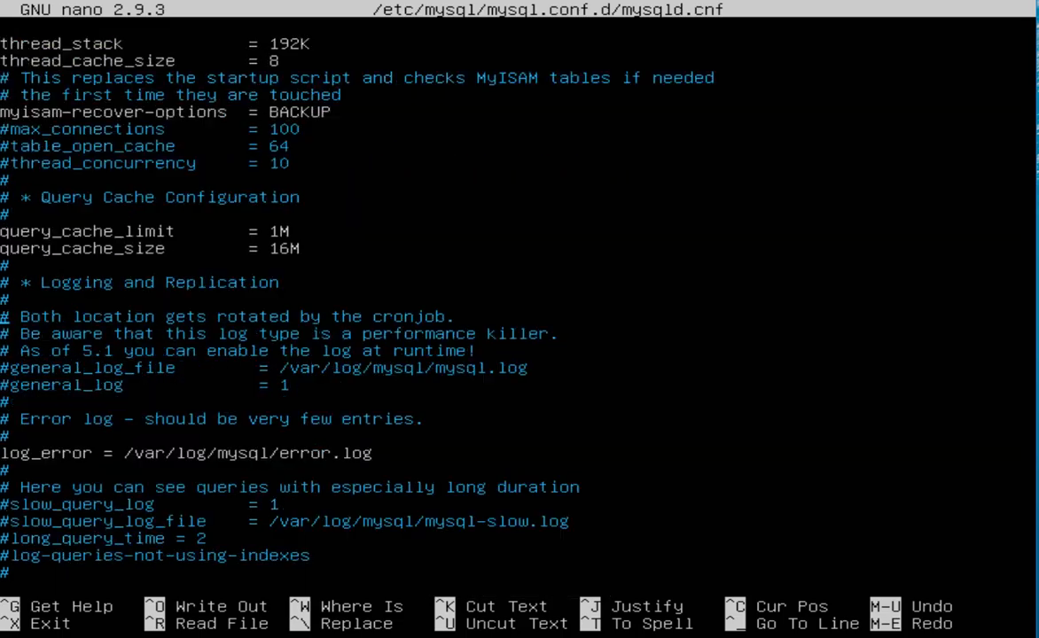
pyautogui.scroll(-3)
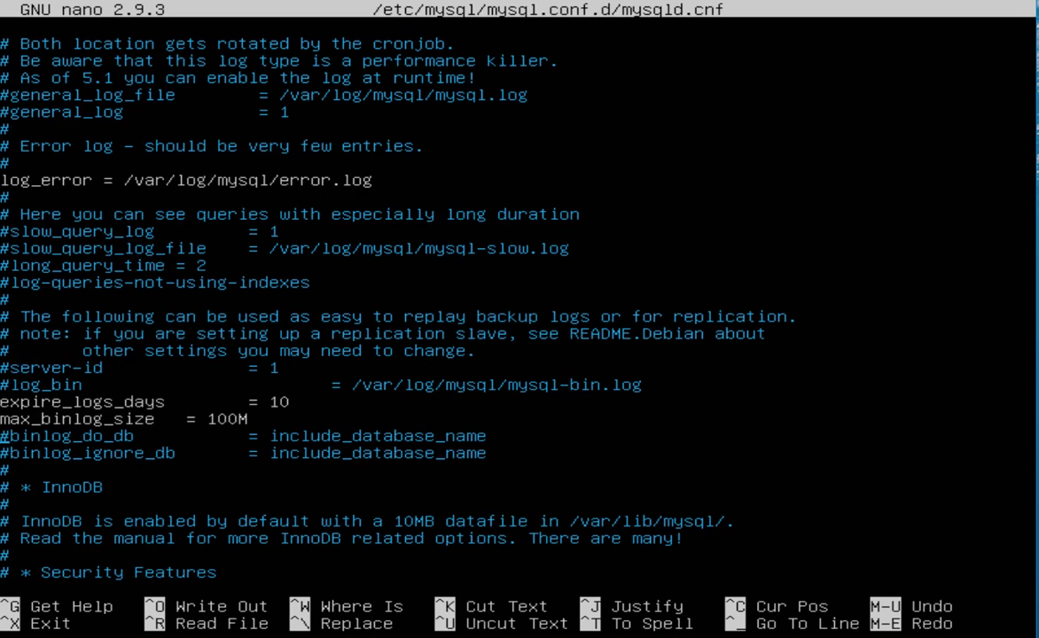
pyautogui.scroll(-3)
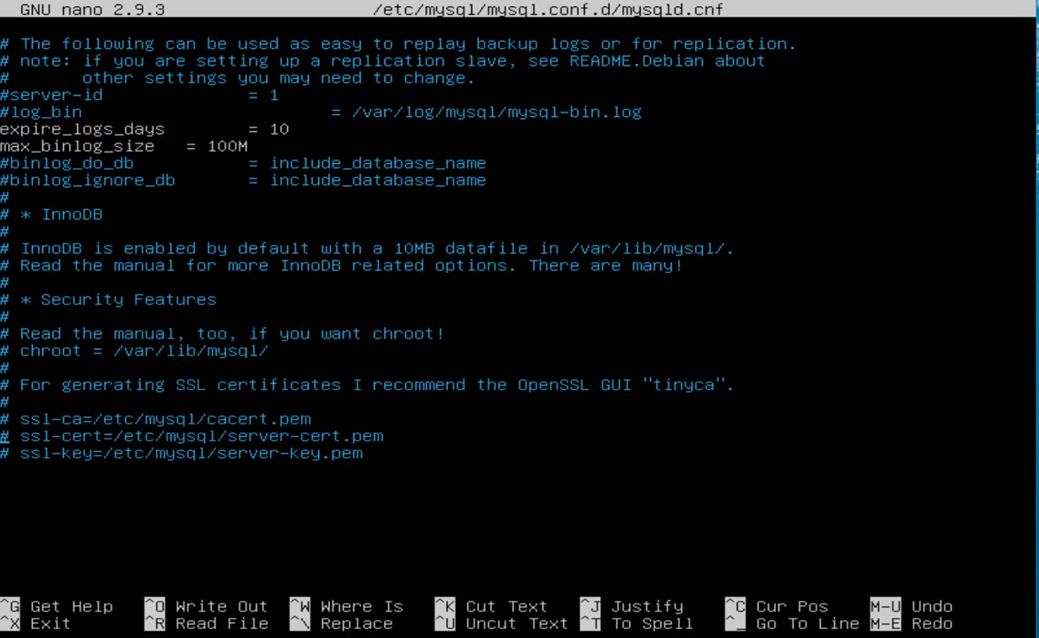
pyautogui.scroll(3)
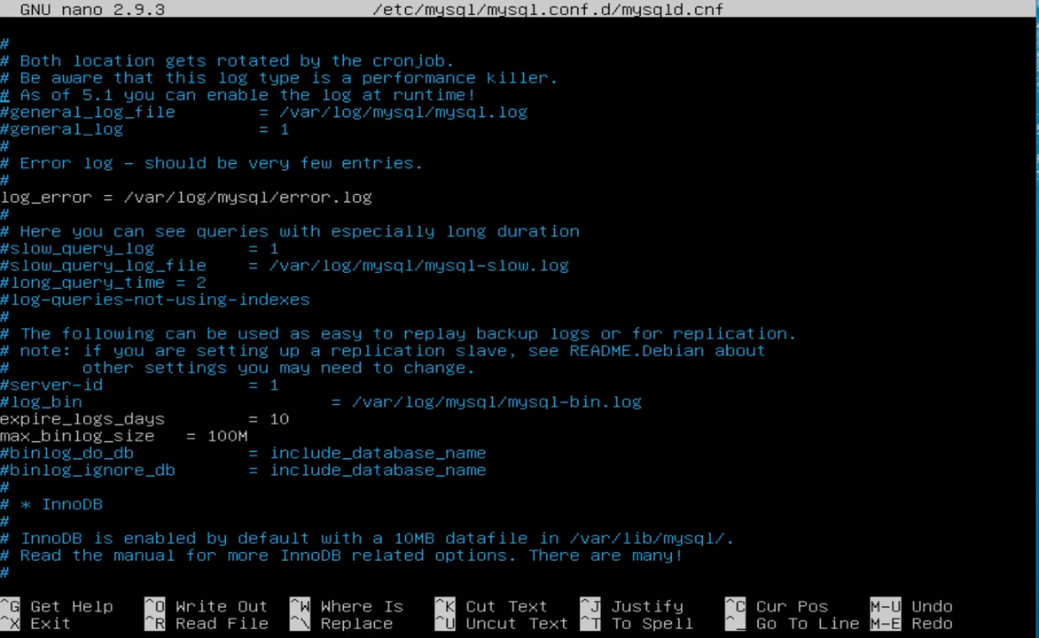
pyautogui.scroll(3)
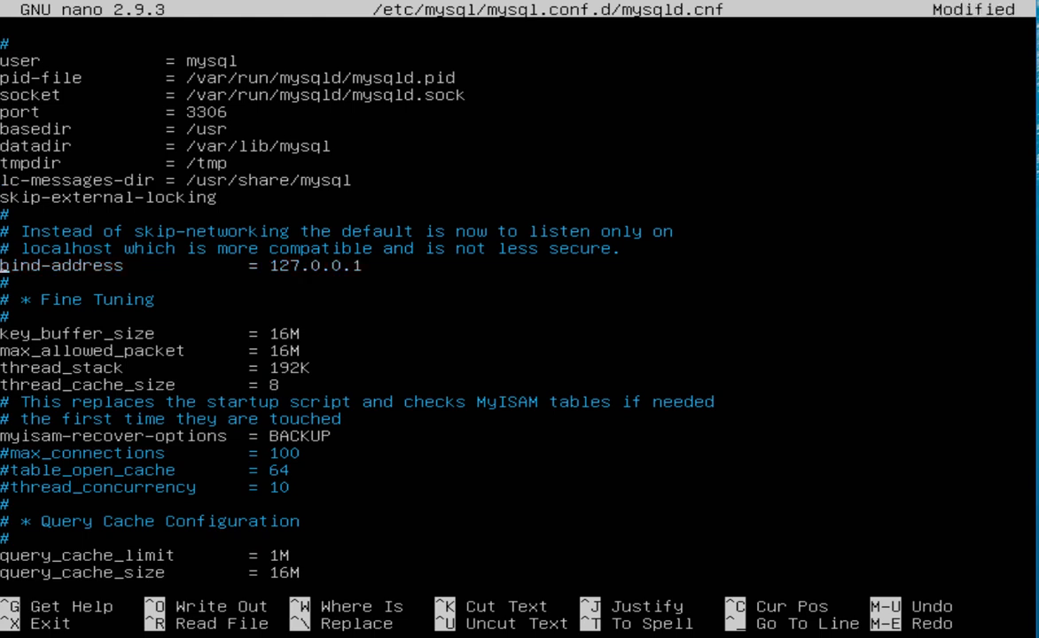
pyautogui.write('#')
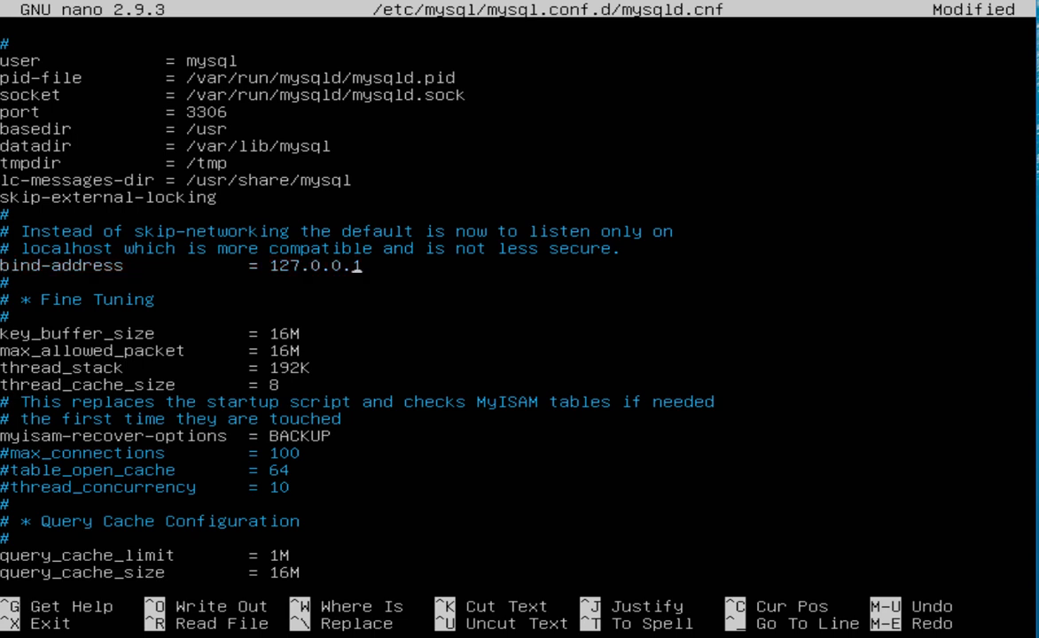
pyautogui.press('BackSpace')
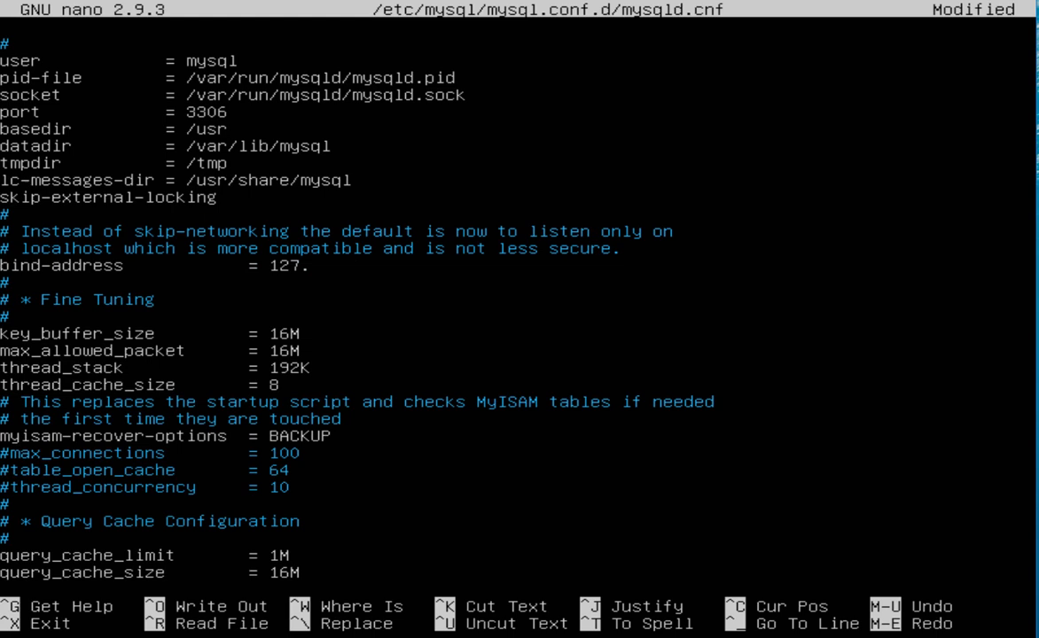
pyautogui.press('ctrl+r')
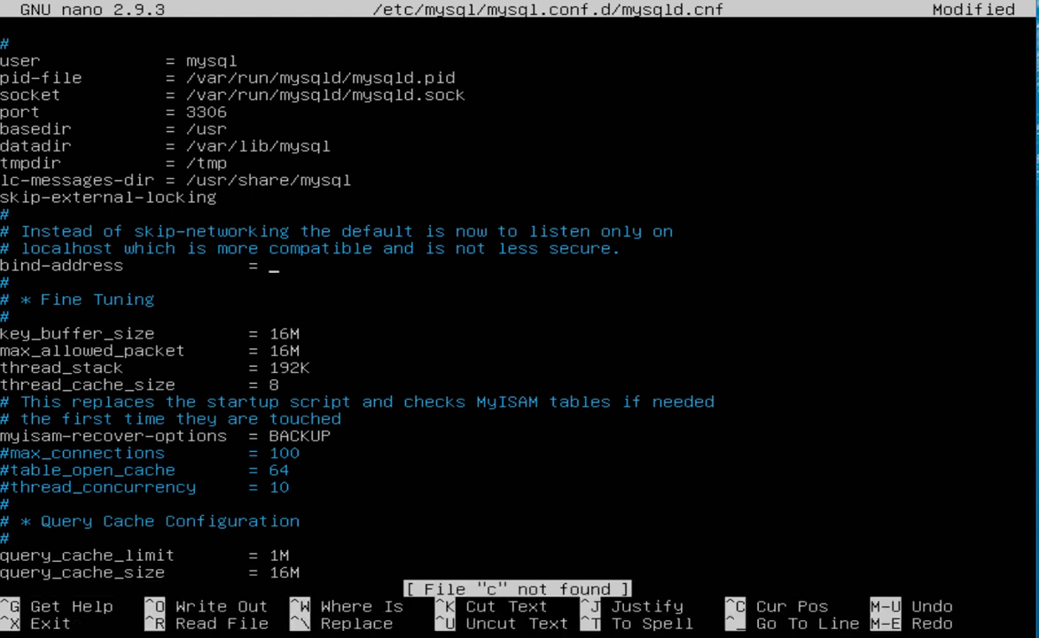
# Enter 0.0.0.0 as the new bind-address and write the file out.
pyautogui.write('0.')
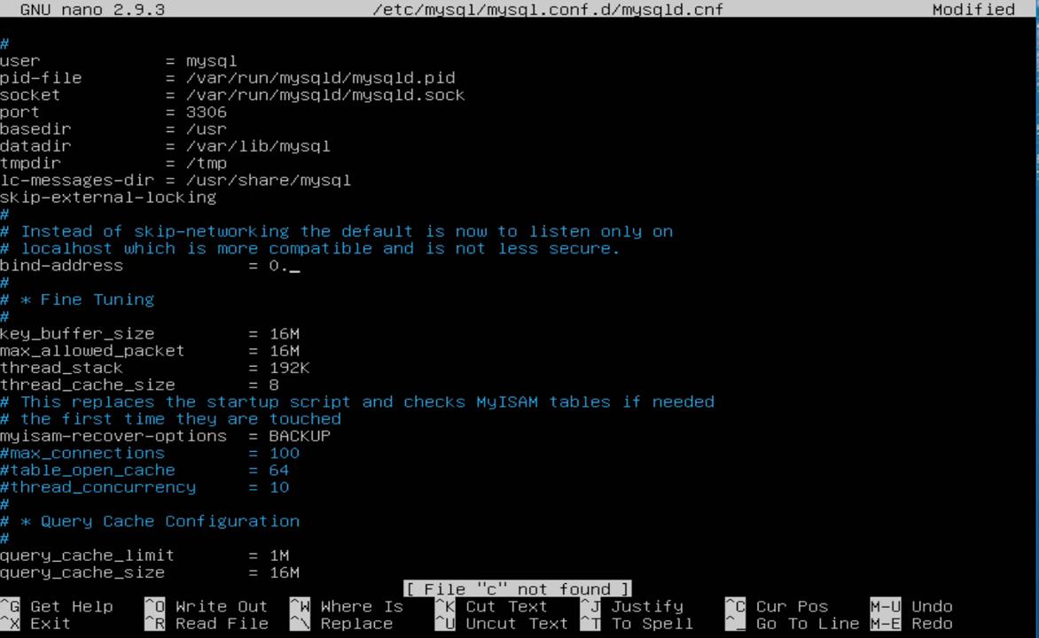
pyautogui.write('0.0.0')
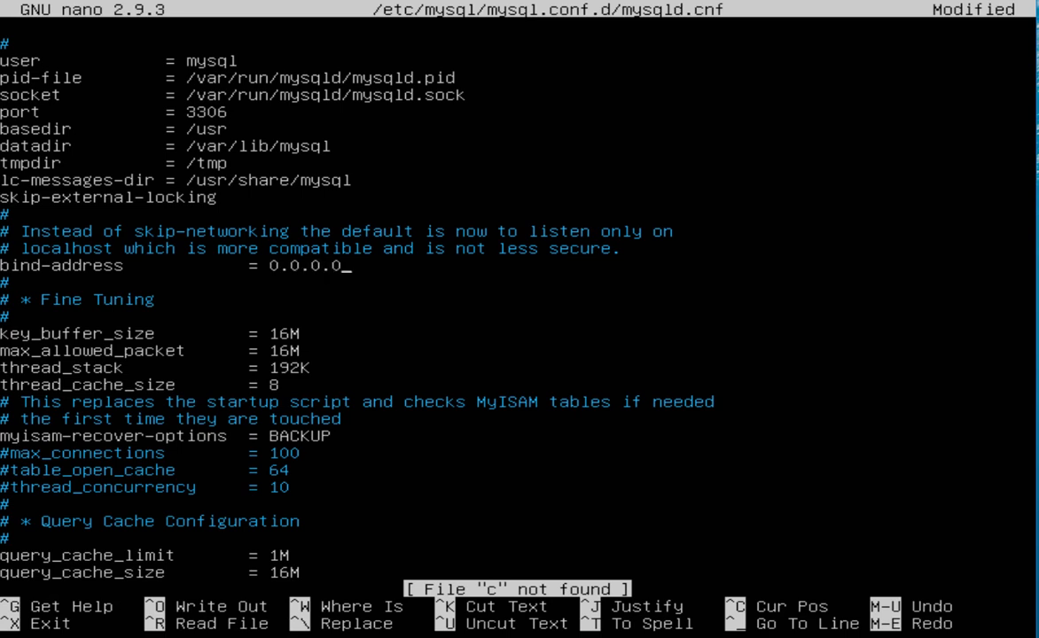
pyautogui.press('ctrl+o')
pyautogui.write('s')
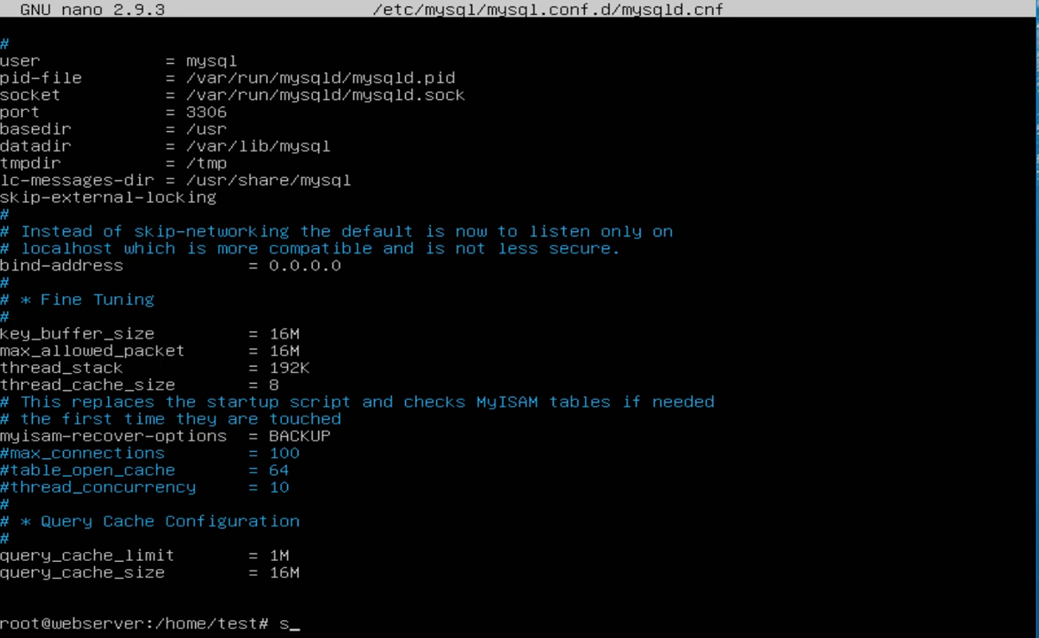
# Run service mysql restart so MySQL picks up the new bind-address.
pyautogui.write('ervice')
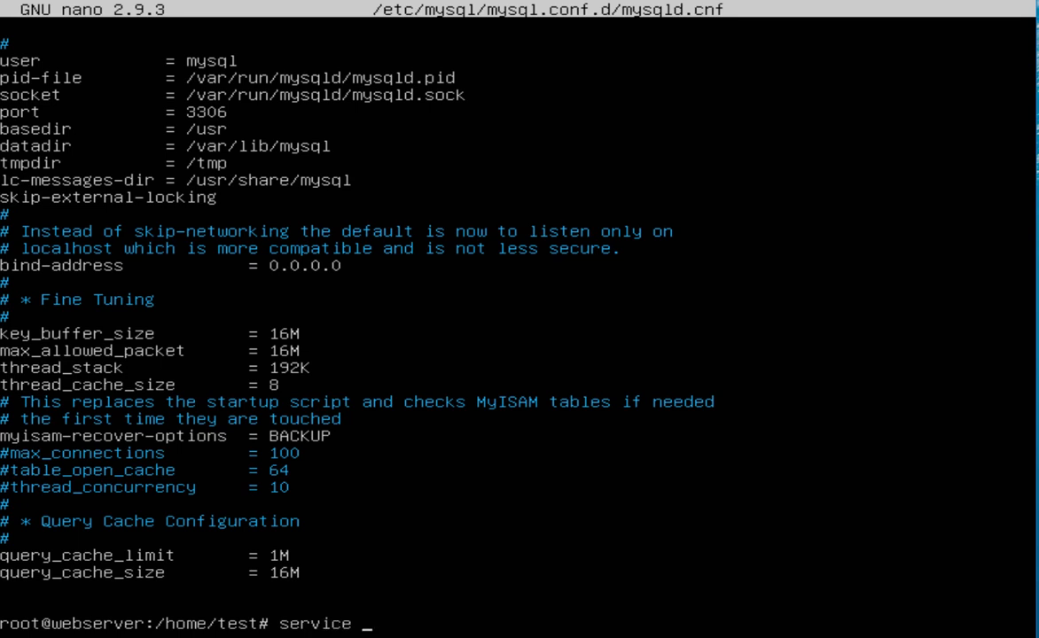
pyautogui.write('mysql')
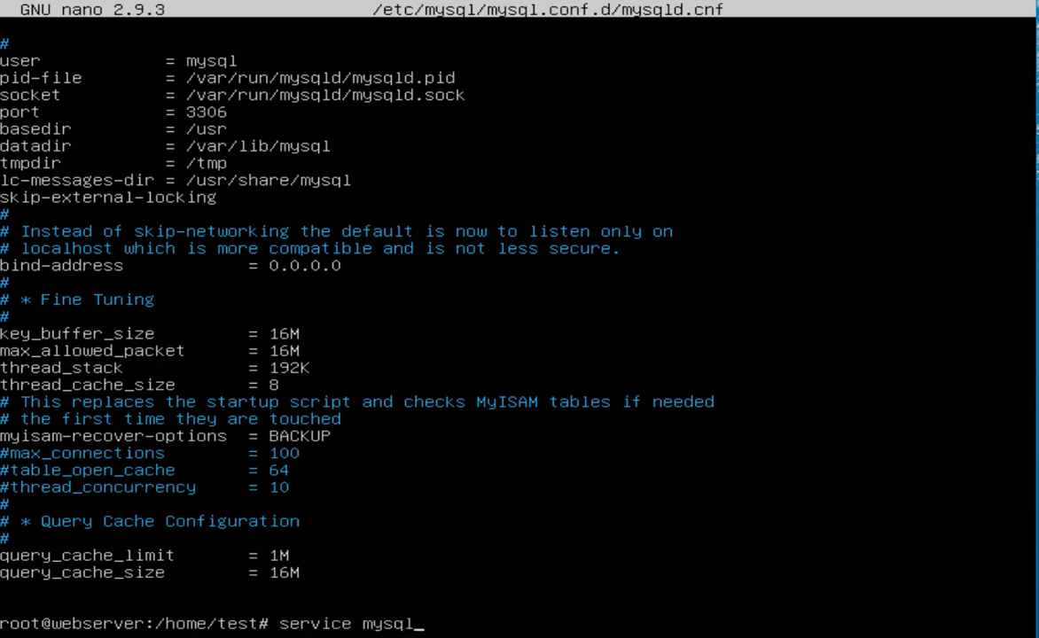
pyautogui.write('restart')
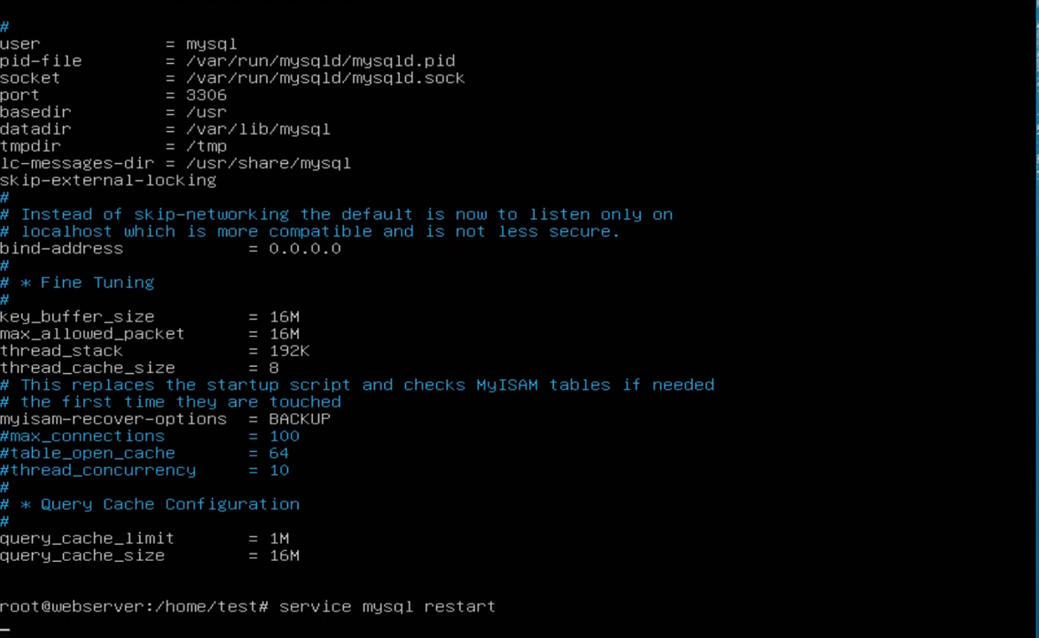
pyautogui.press('Return')
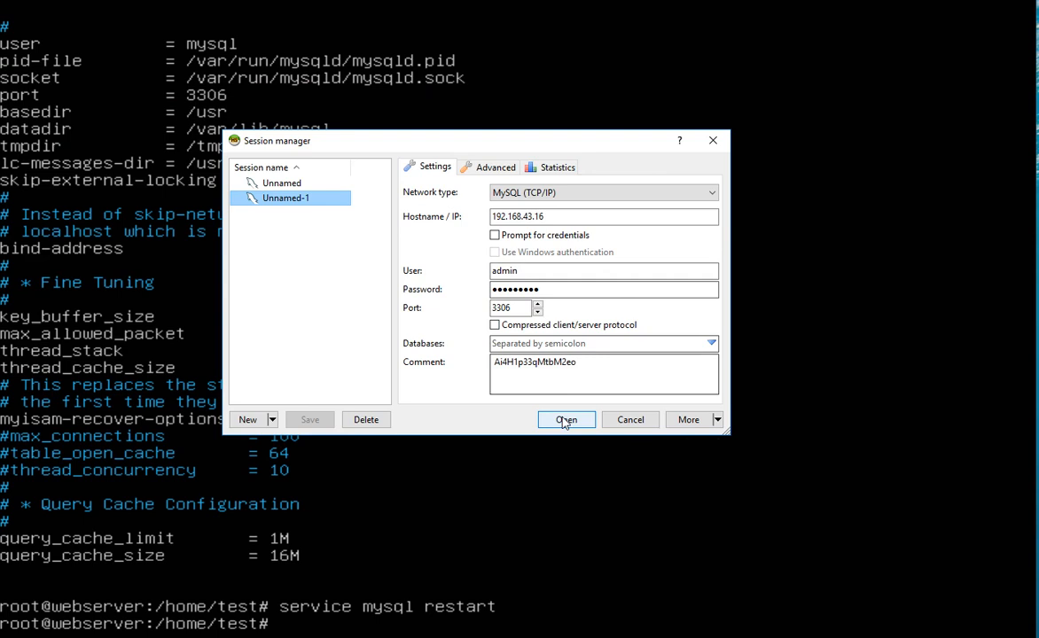
# Connect the HeidiSQL session to the remote server and select the sd2018 database.
pyautogui.click(566, 418)
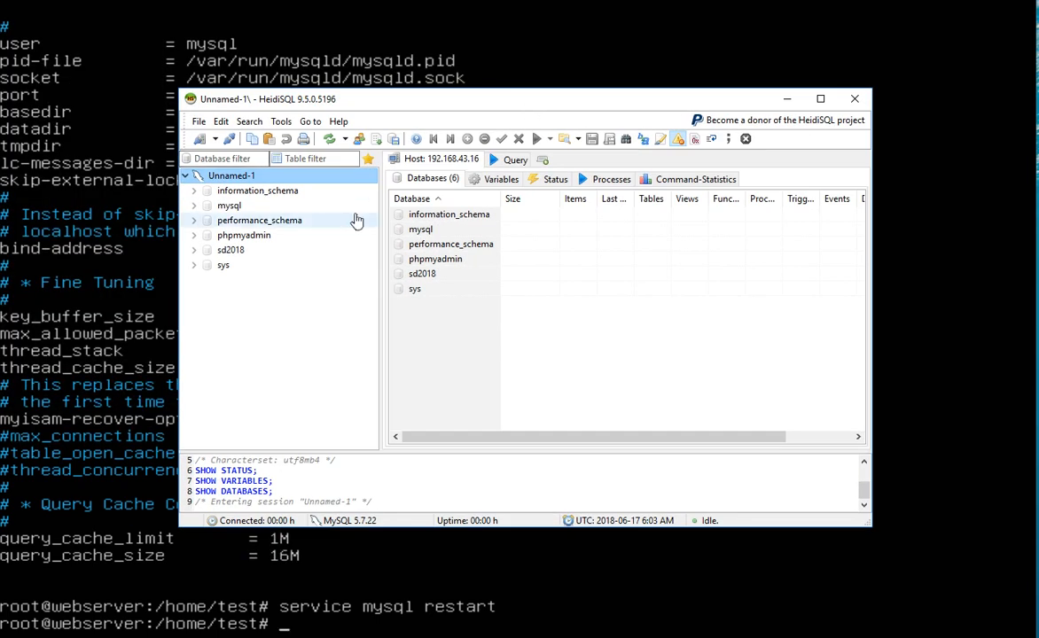
pyautogui.moveTo(412, 305)
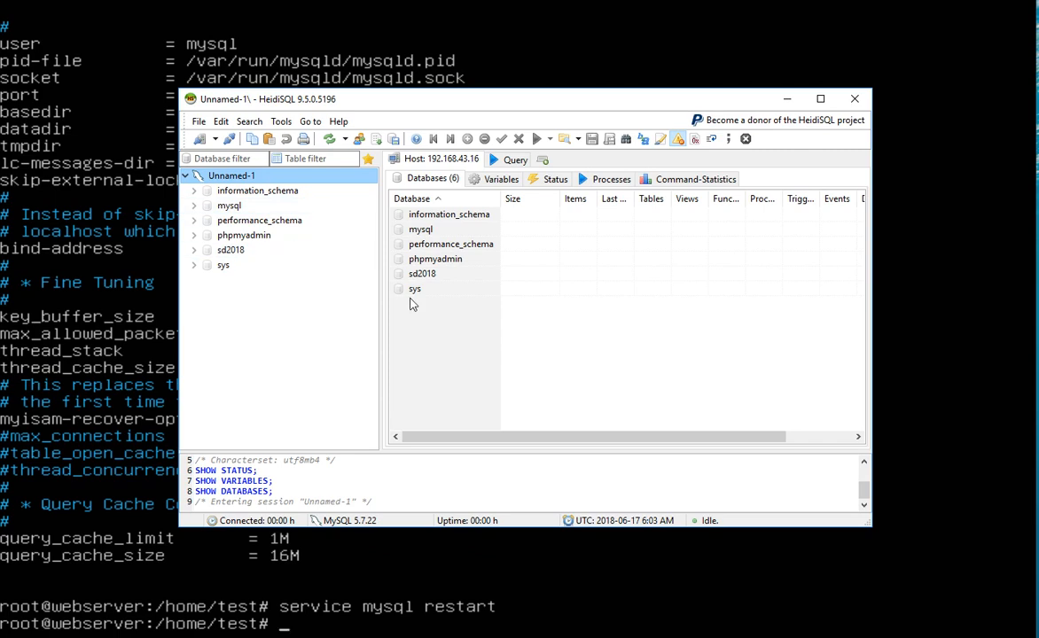
pyautogui.click(231, 248)
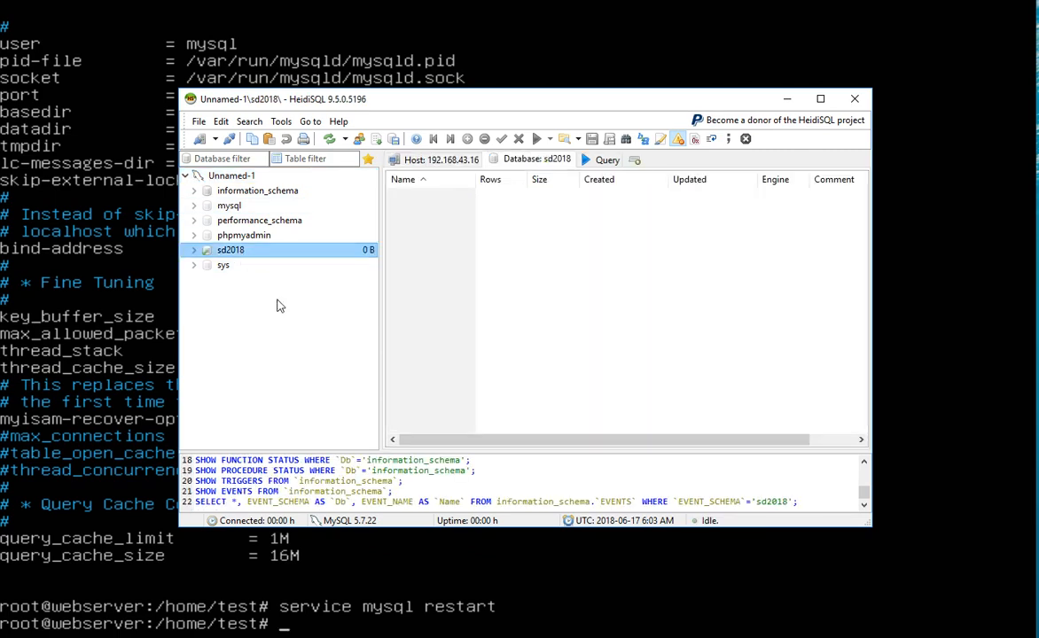
pyautogui.moveTo(252, 280)
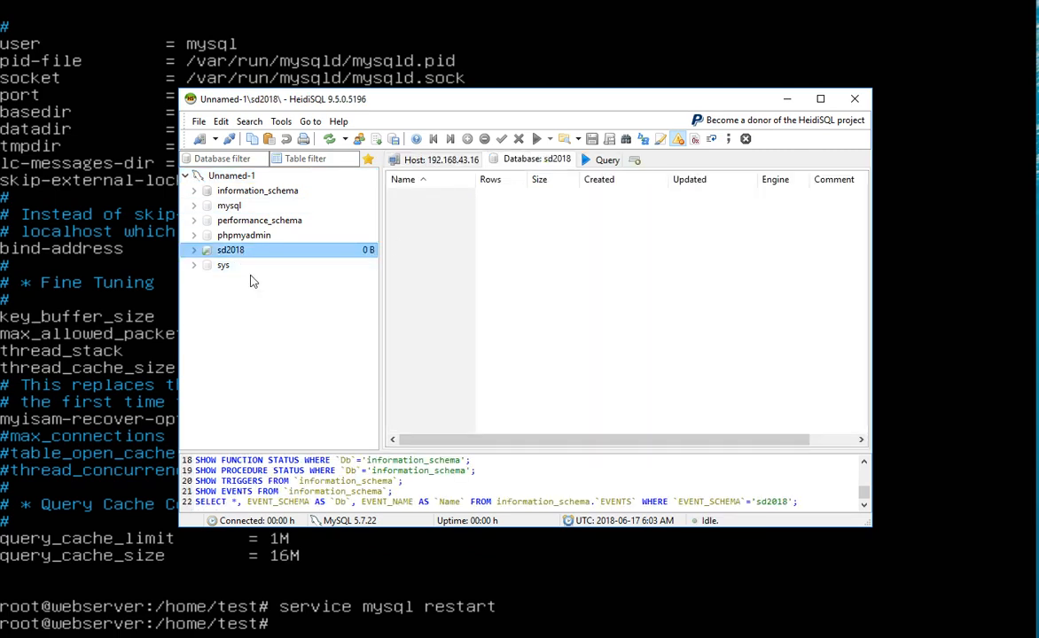